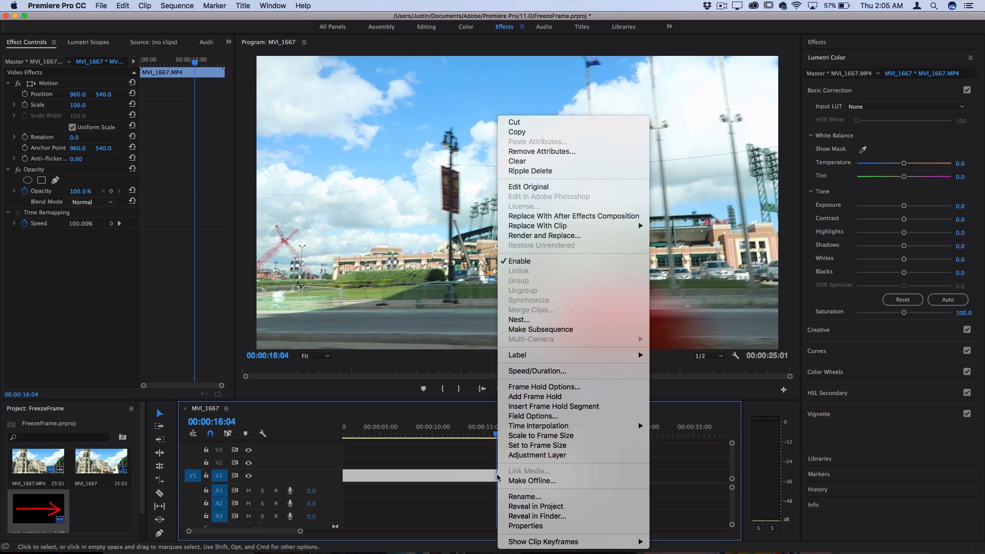
pyautogui.moveTo(553, 407)
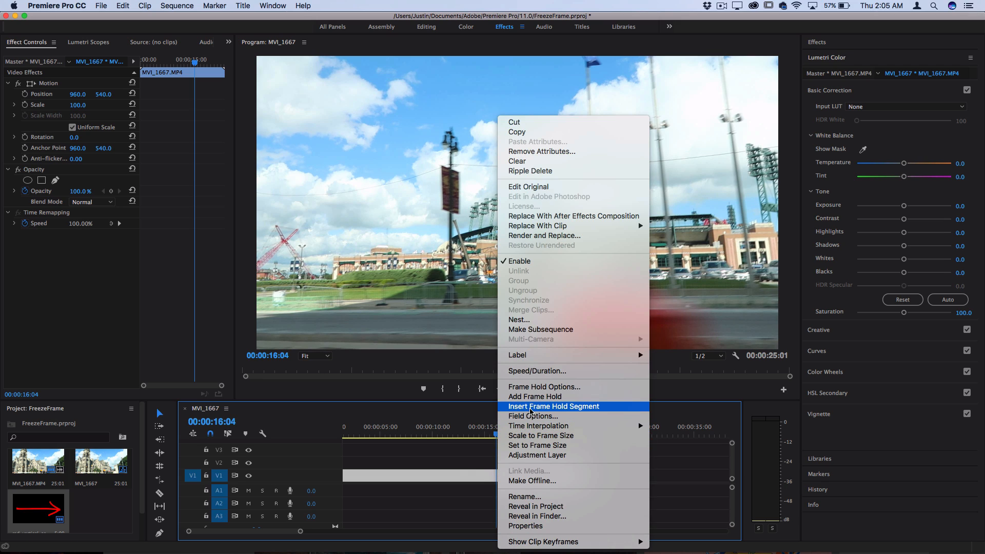
# Insert a frame hold segment into the clip at 16:04, extending the sequence to 27:01.
pyautogui.click(553, 406)
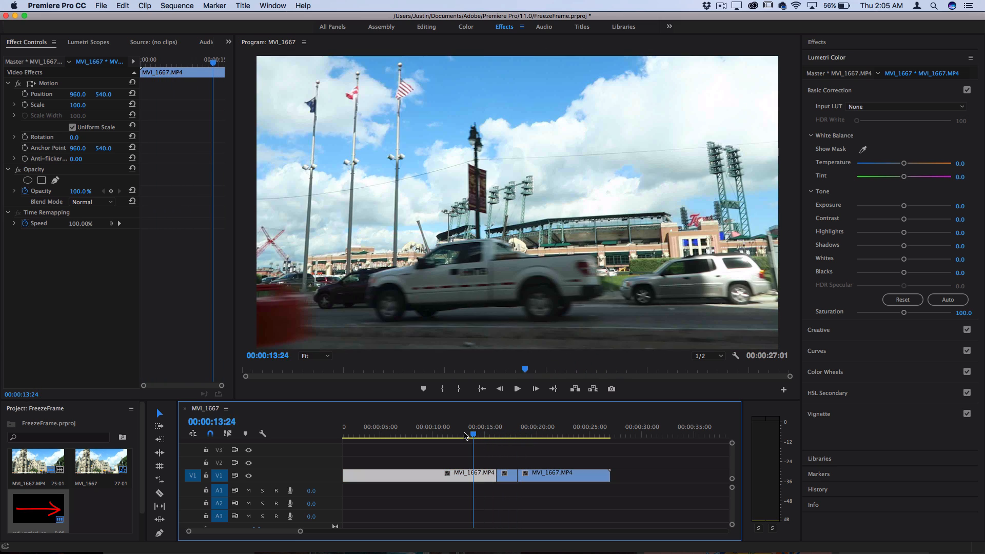
# Add a second frame hold segment later in the clip, making three segments.
pyautogui.click(516, 389)
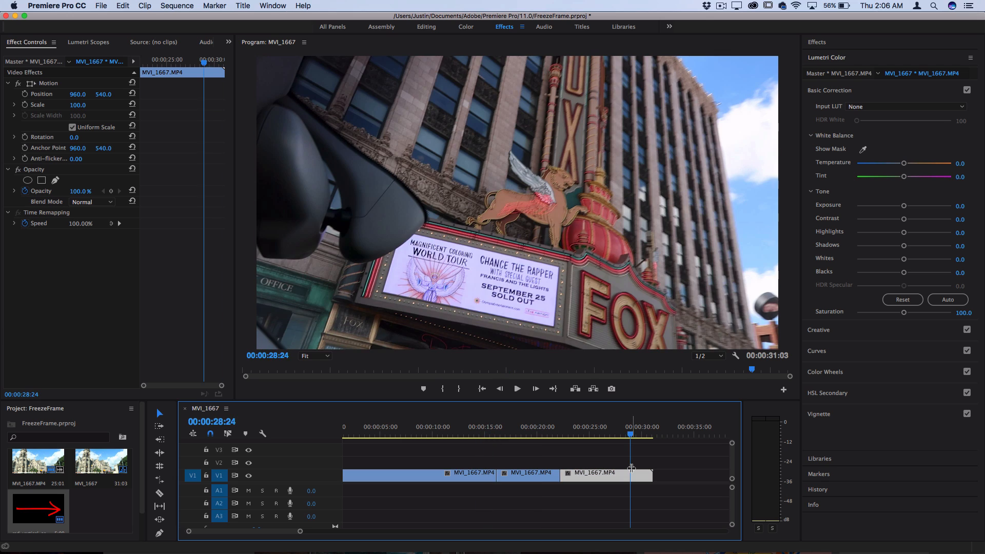
pyautogui.moveTo(632, 470)
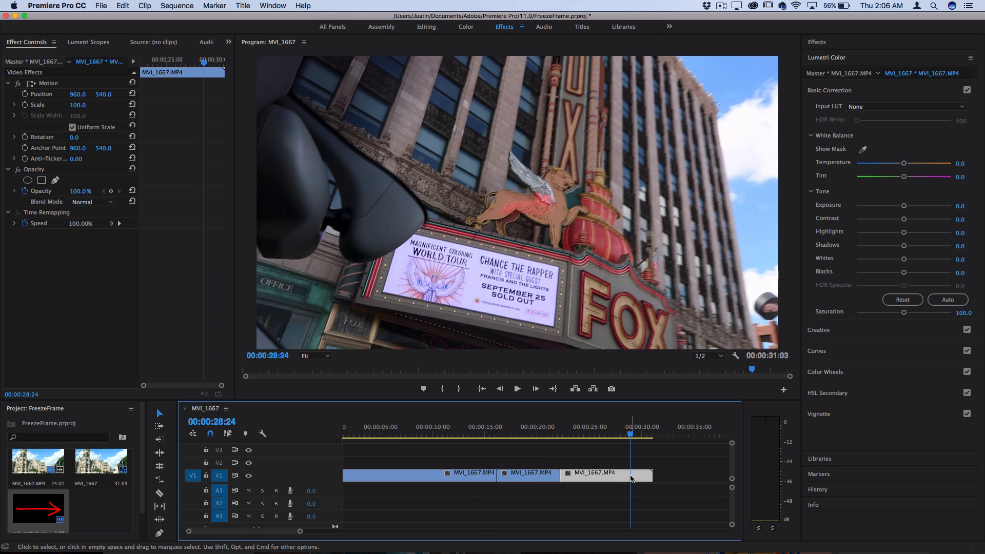
# Apply Add Frame Hold to the clip at 28:24, creating a fourth segment.
pyautogui.rightClick(632, 479)
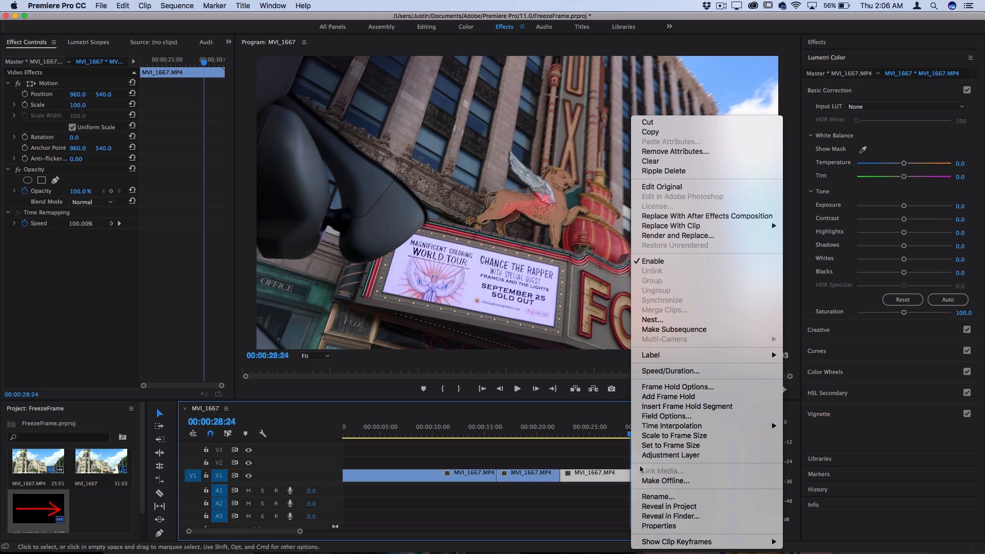
pyautogui.moveTo(686, 407)
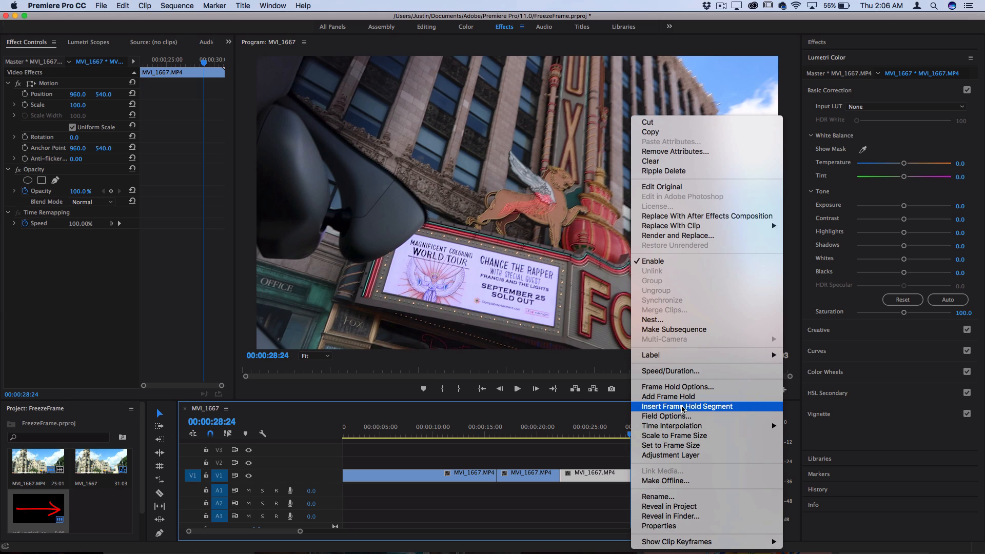
pyautogui.moveTo(668, 396)
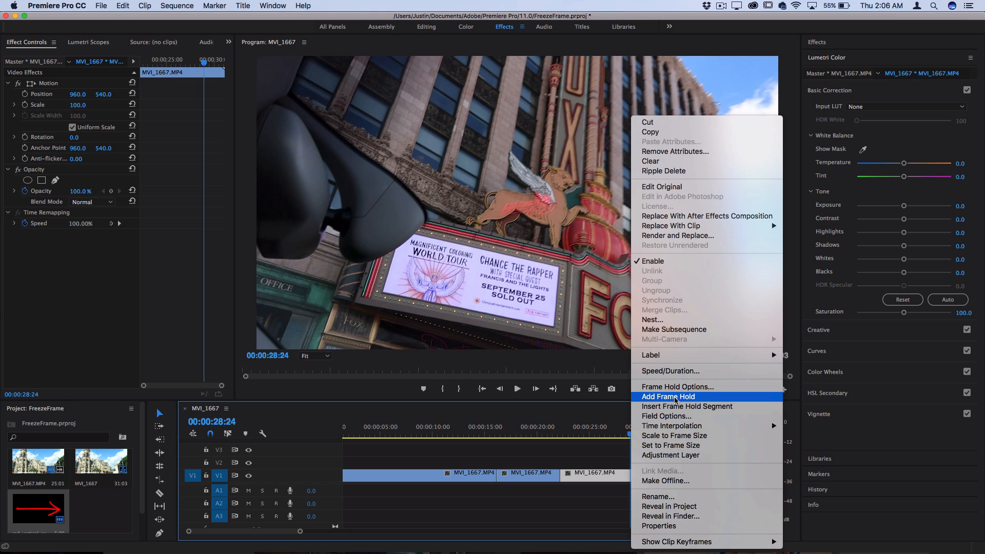
pyautogui.click(667, 396)
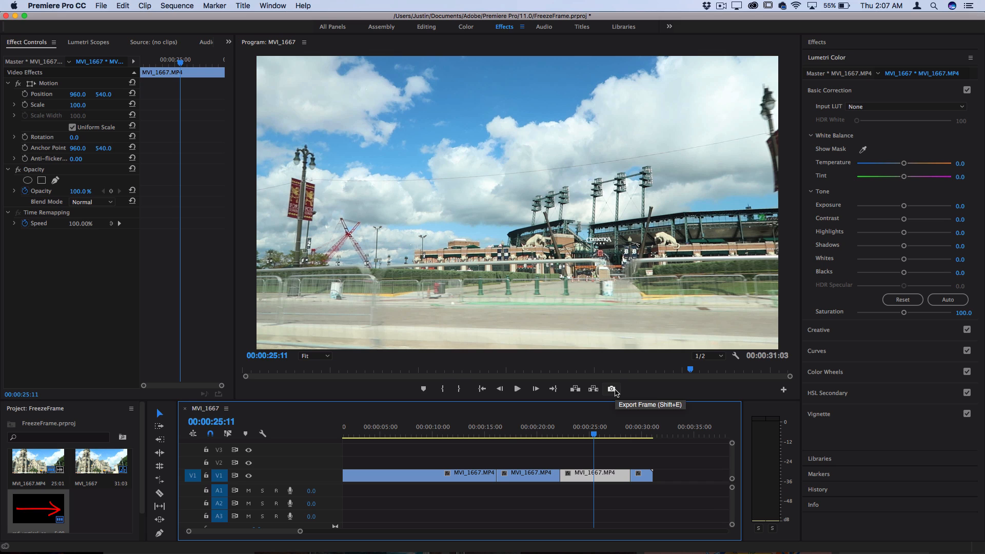
# Open Export Frame for the 26:18 frame as a JPEG still.
pyautogui.click(610, 388)
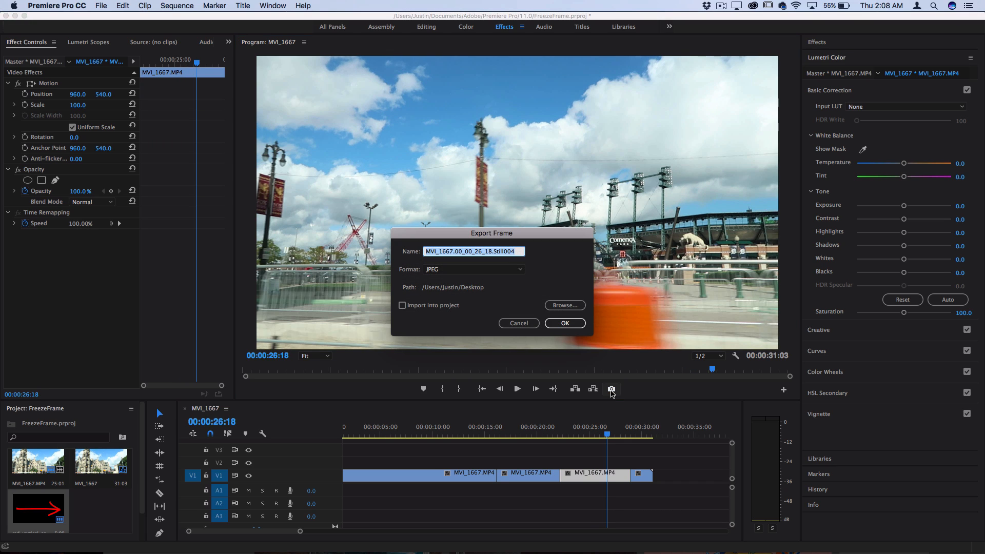
pyautogui.moveTo(538, 271)
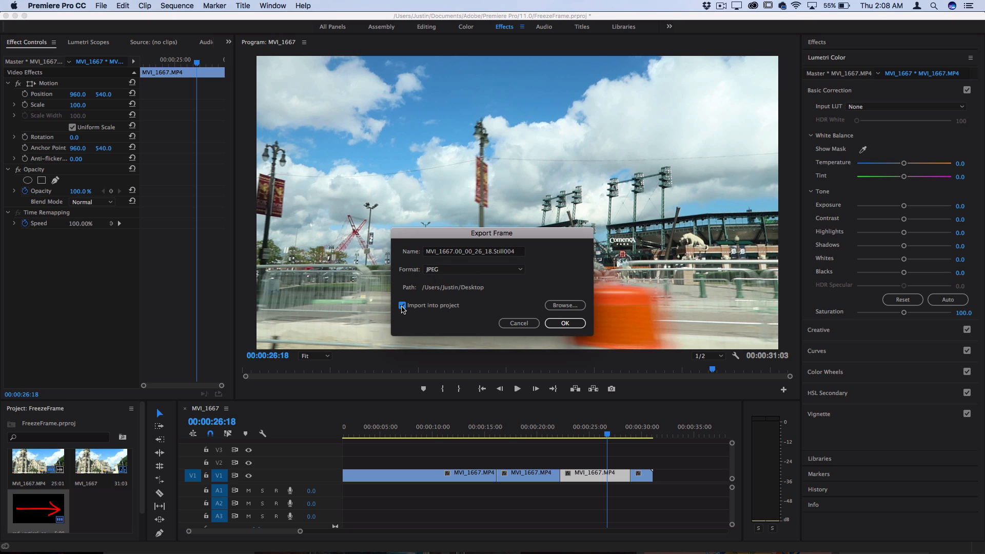
# Export the 26:18 JPEG with Import into project enabled.
pyautogui.click(563, 322)
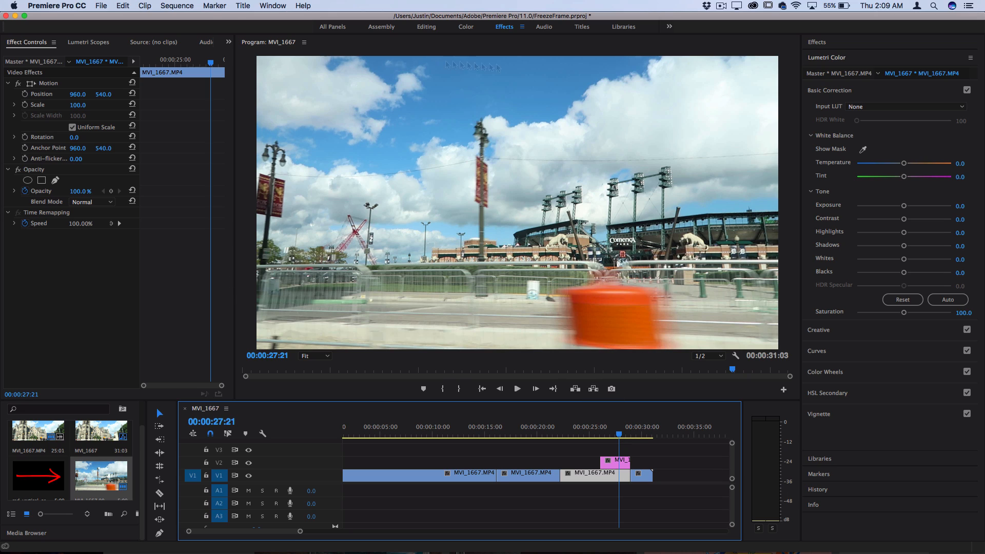
pyautogui.moveTo(339, 264)
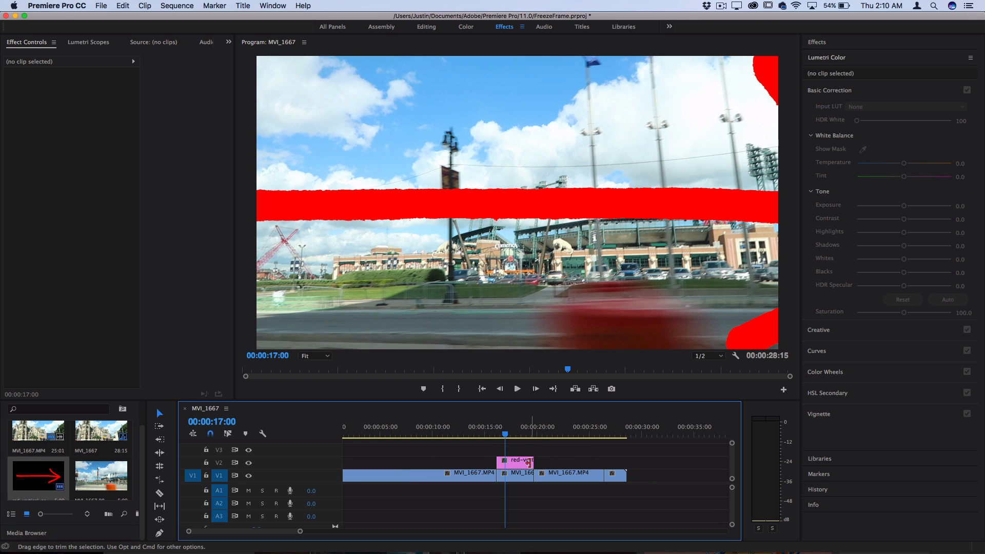
# Select the red arrow clip on V2 to show its Motion settings, scaled to 74%.
pyautogui.click(515, 462)
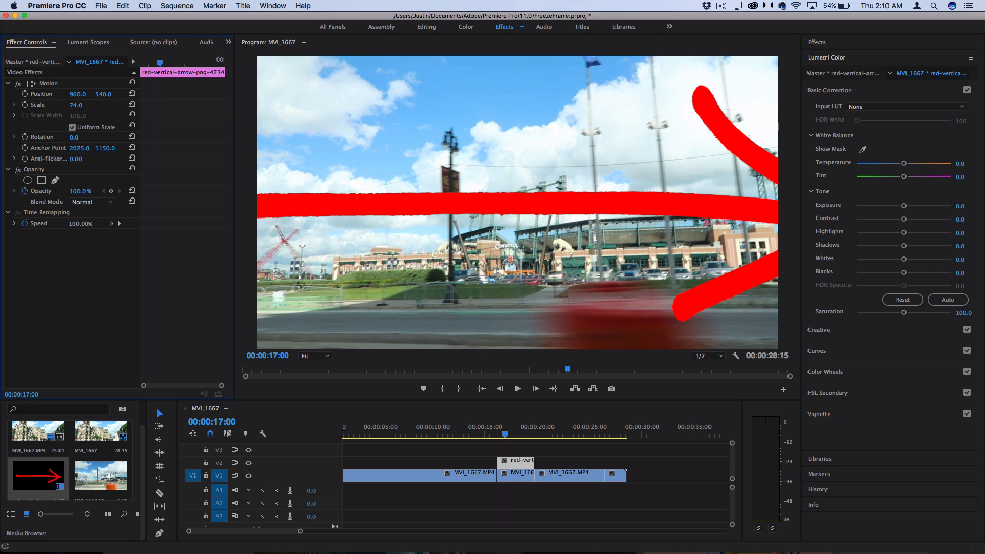